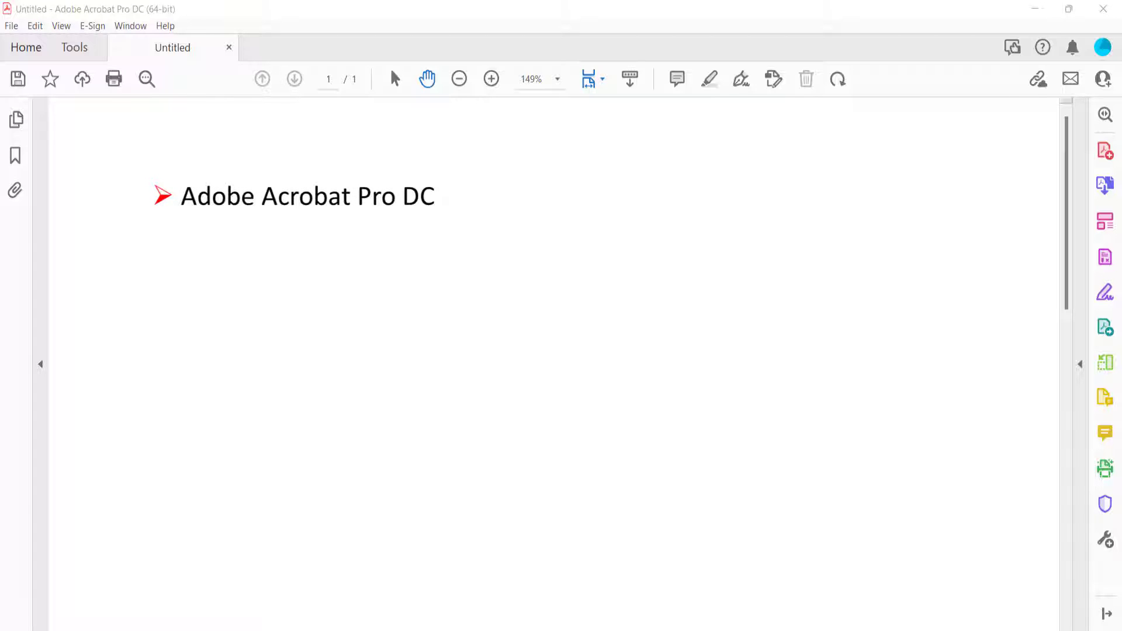
# - Bring Sample PDF.pdf into view, showing its Available Colors page
pyautogui.write('Adobe Acrobat 2020')
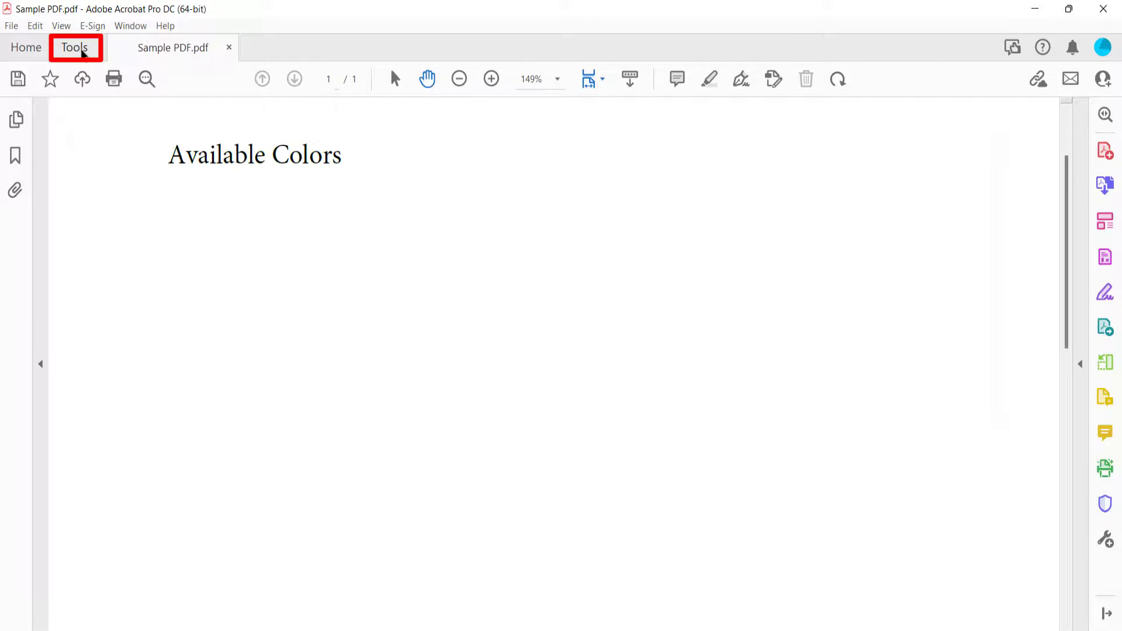
# - Put Sample PDF.pdf into Edit PDF mode from the Tools collection
pyautogui.click(73, 48)
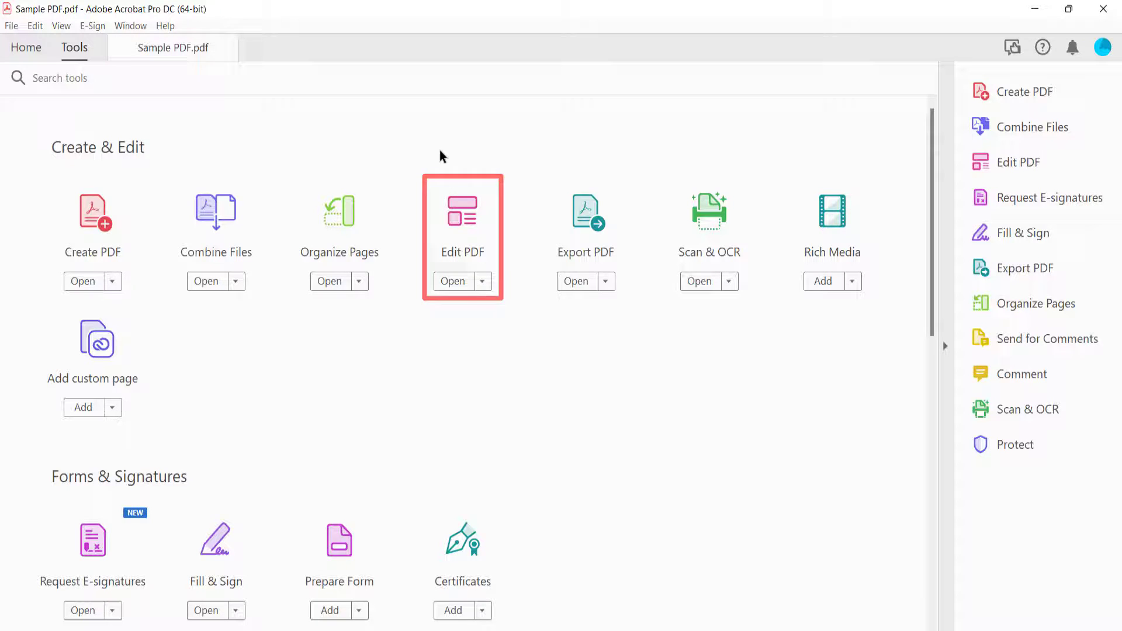
pyautogui.click(452, 281)
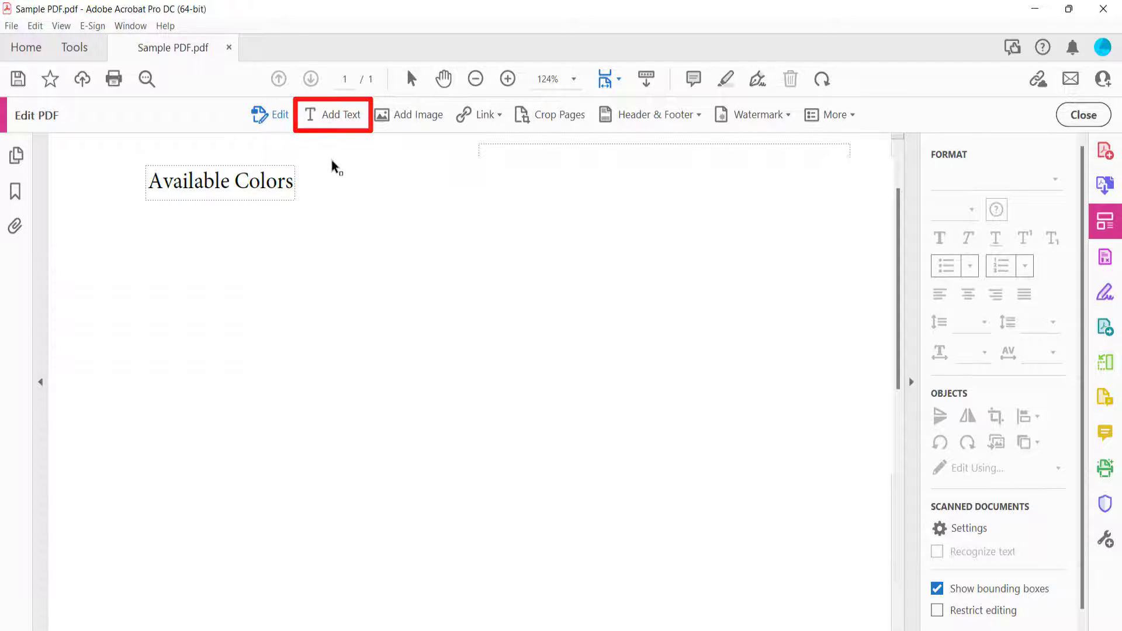
# - Add a text box below Available Colors and give it 1. 2. 3. numbering
pyautogui.click(332, 115)
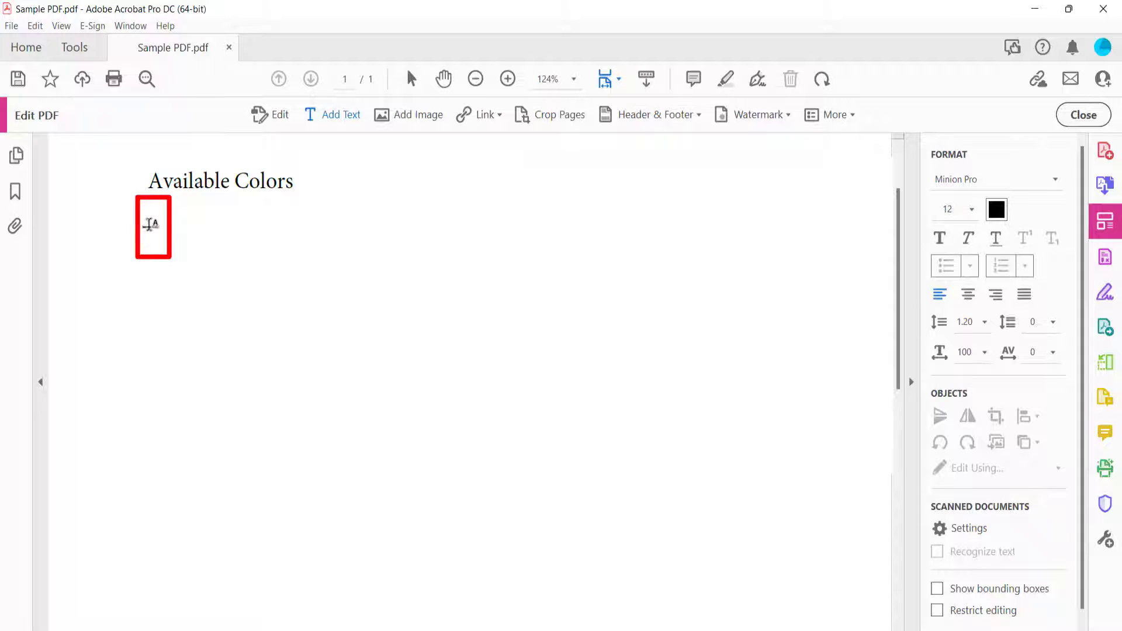
pyautogui.click(153, 227)
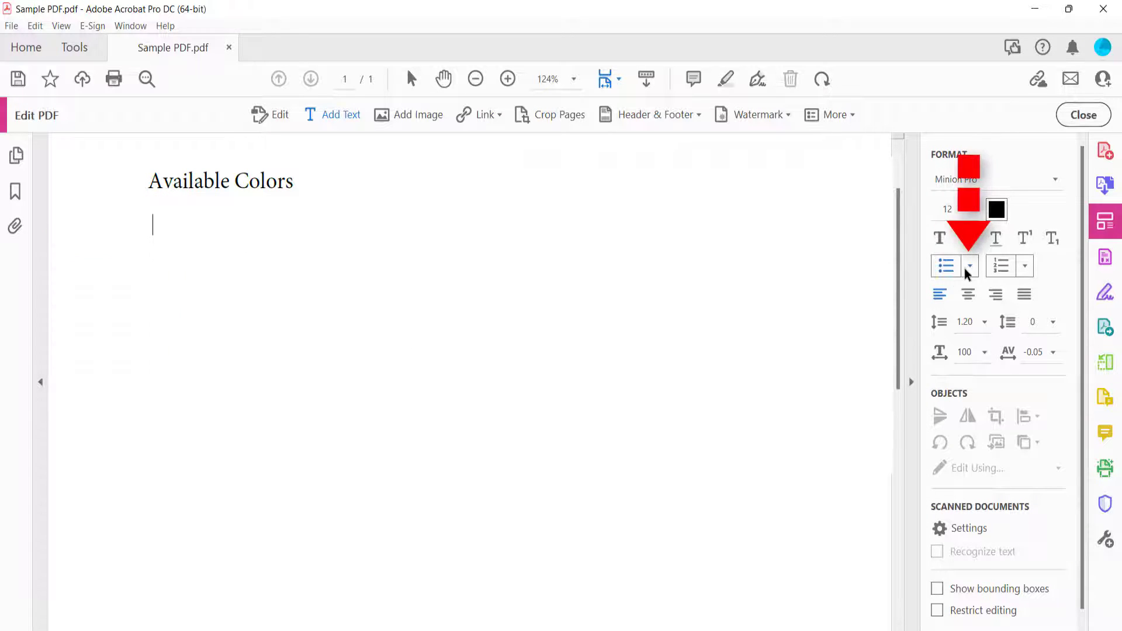
pyautogui.click(971, 266)
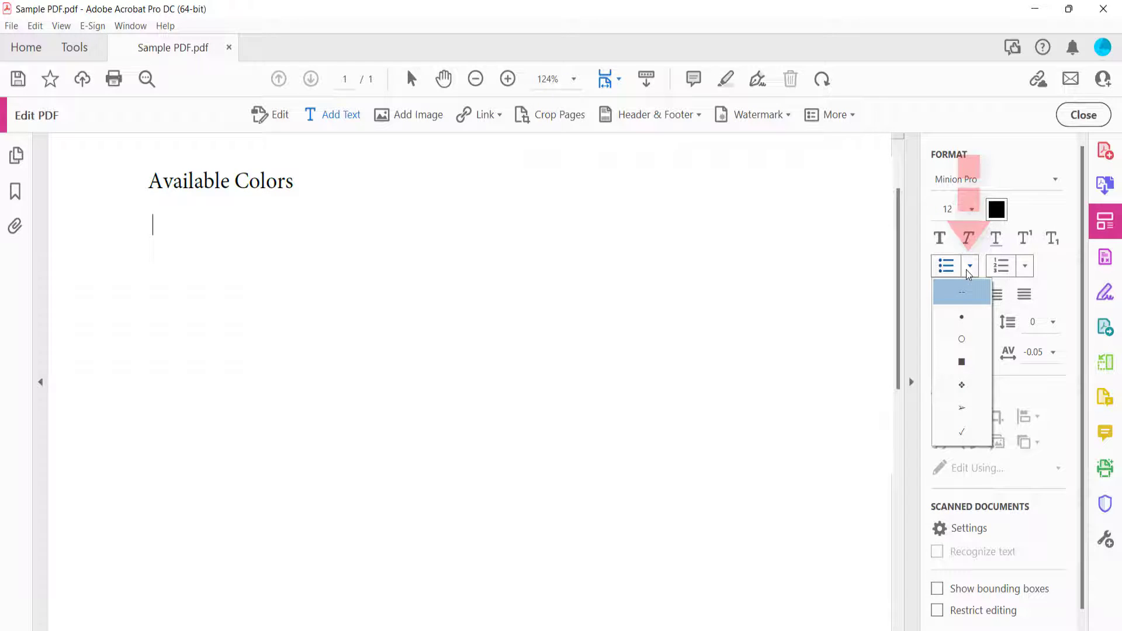
pyautogui.click(1024, 266)
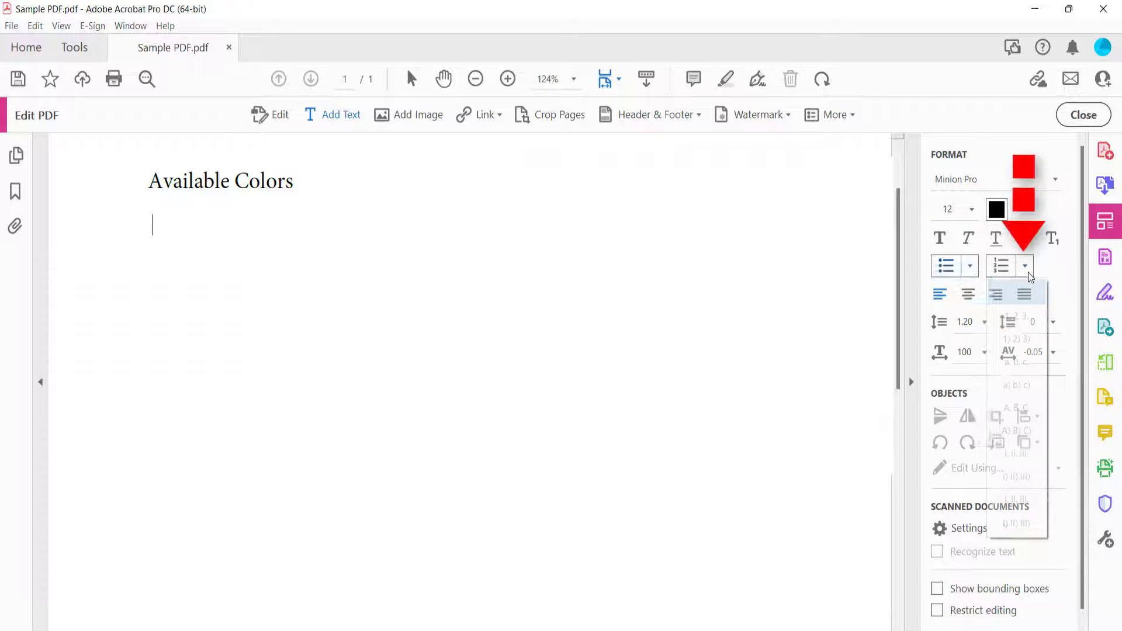
pyautogui.click(1025, 265)
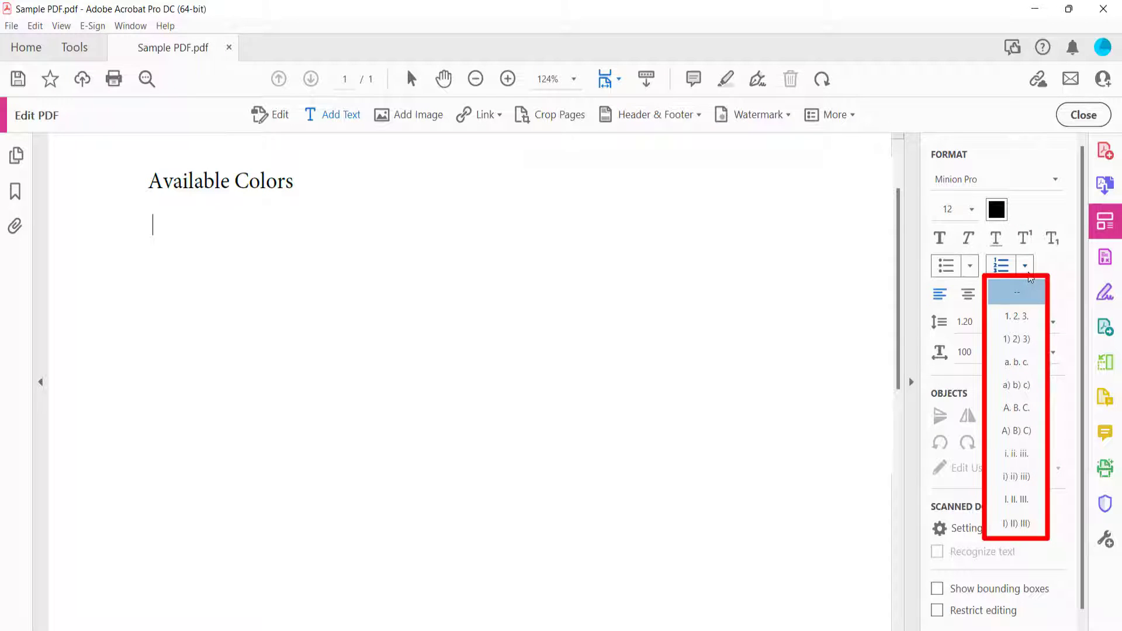
pyautogui.moveTo(1061, 267)
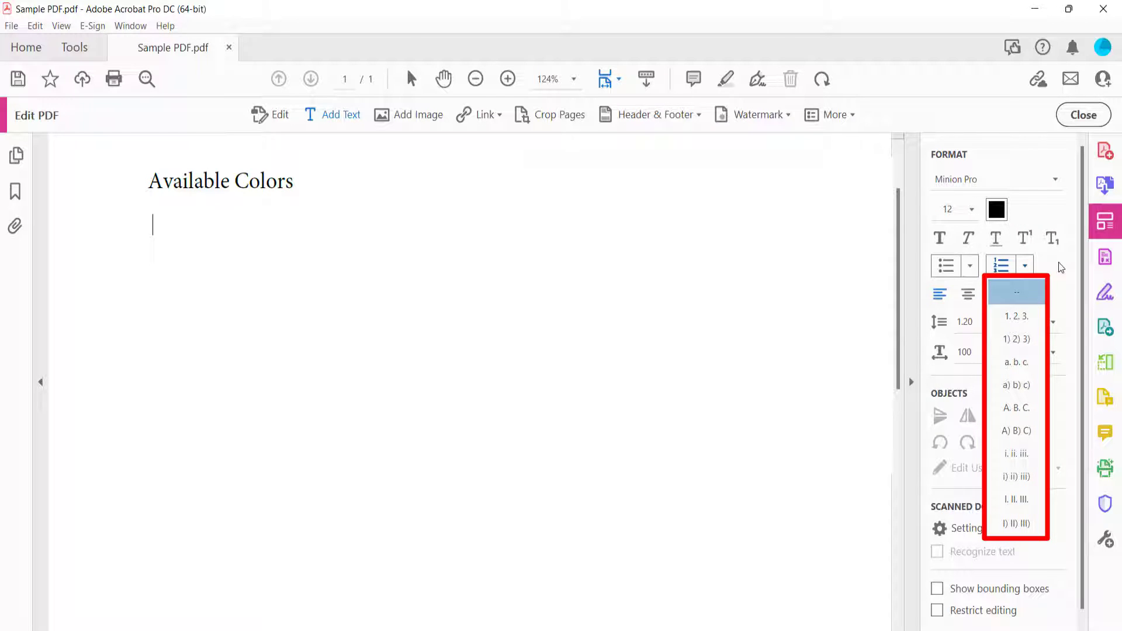
pyautogui.click(1016, 316)
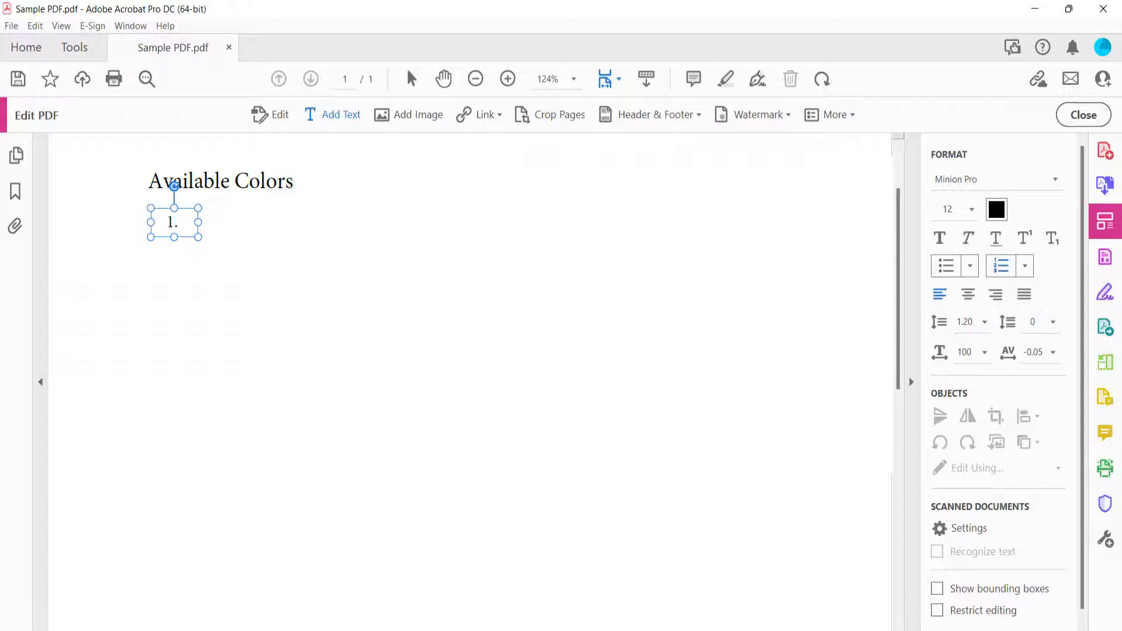
# - Type the colour entries Red, Blue, Aqua, Navy, White and Yellow as numbered items
pyautogui.click(182, 222)
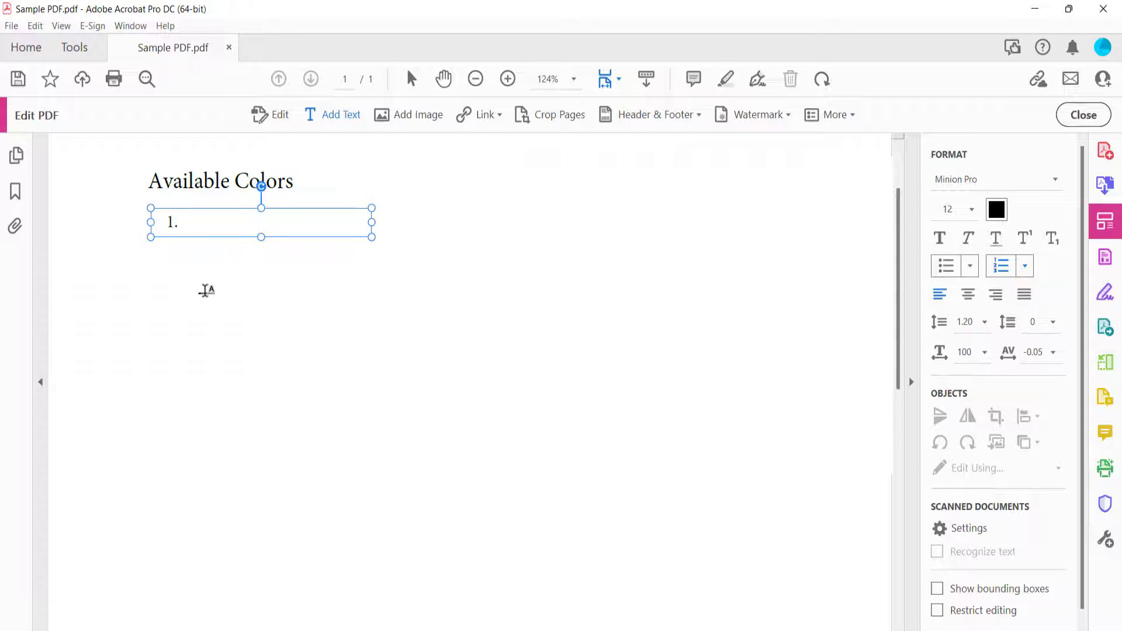
pyautogui.write('R')
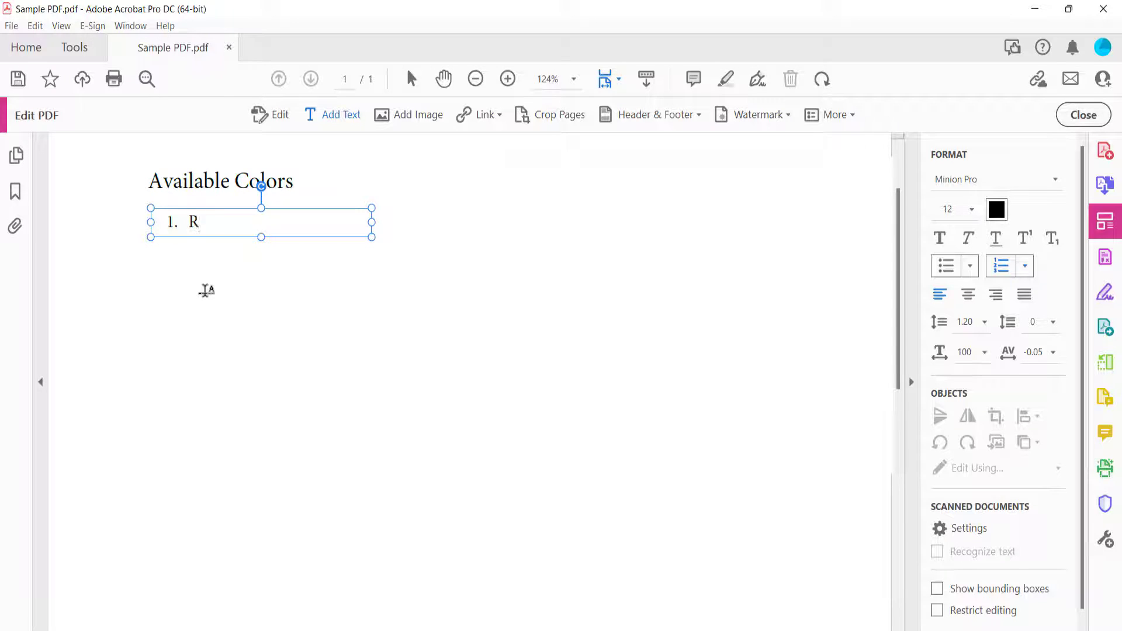
pyautogui.write('ed')
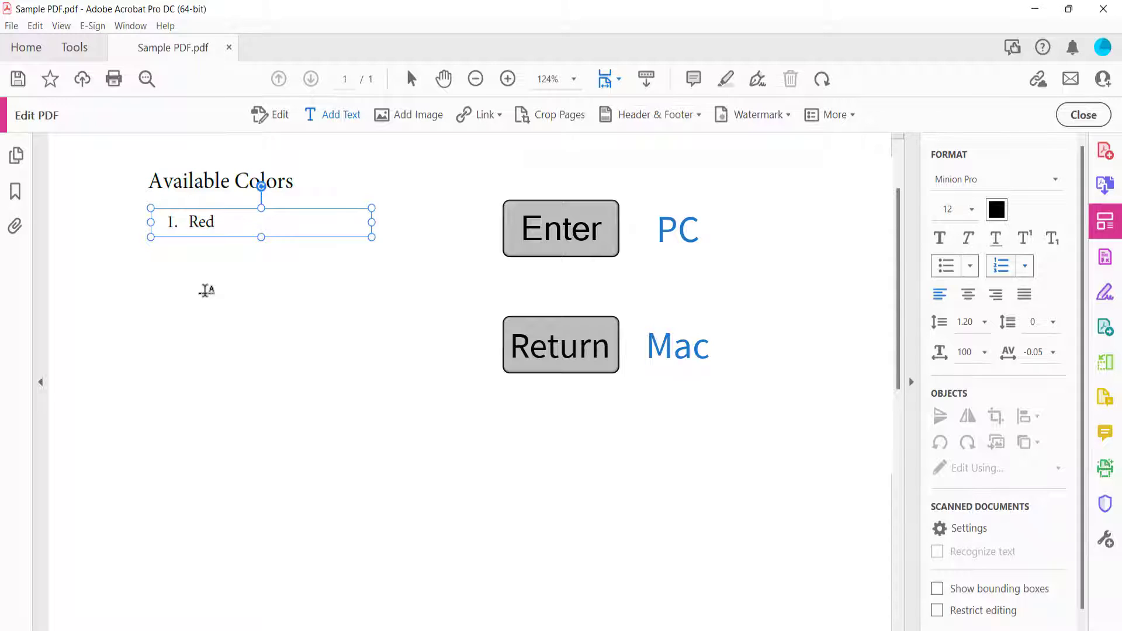
pyautogui.write('Blu')
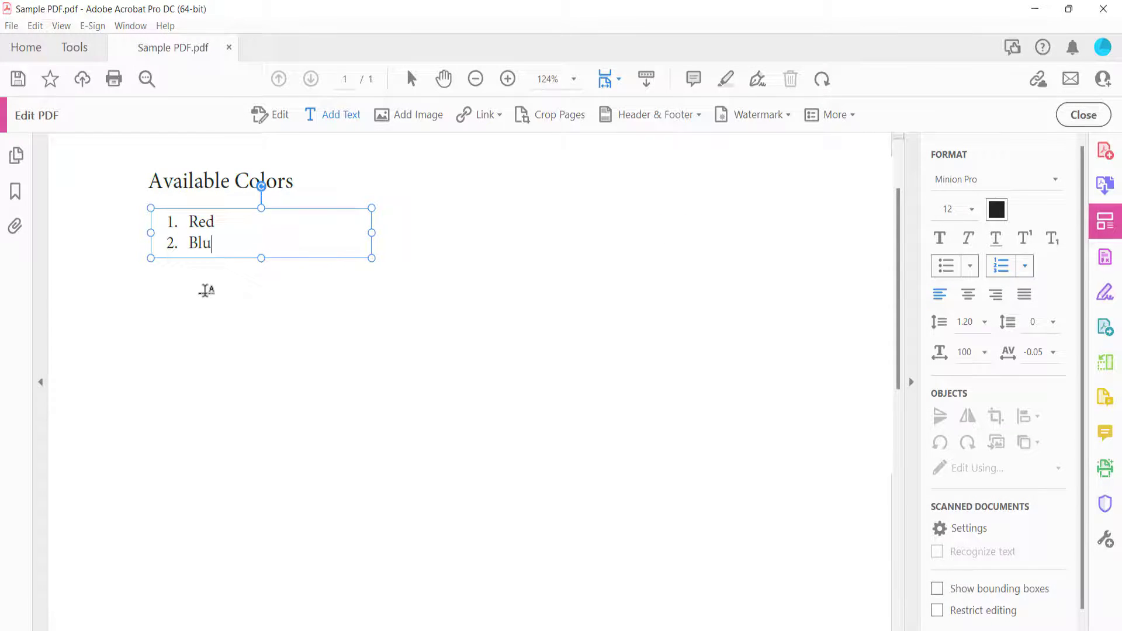
pyautogui.write('e')
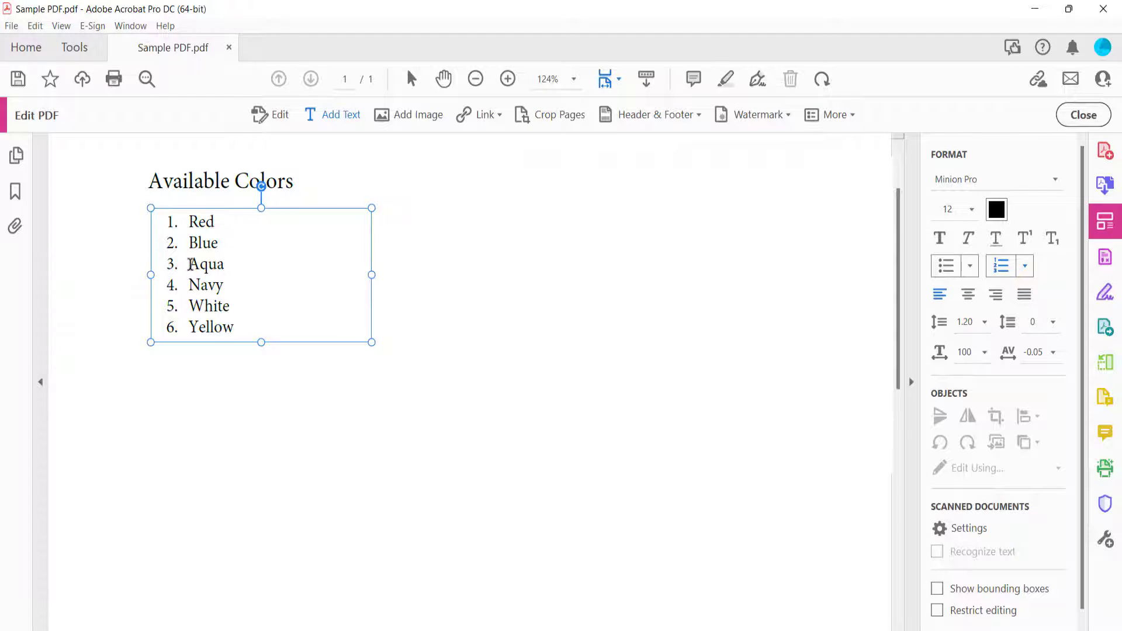
# - Indent Aqua and Navy into lettered sub-items a. and b. under Blue
pyautogui.press('Tab')
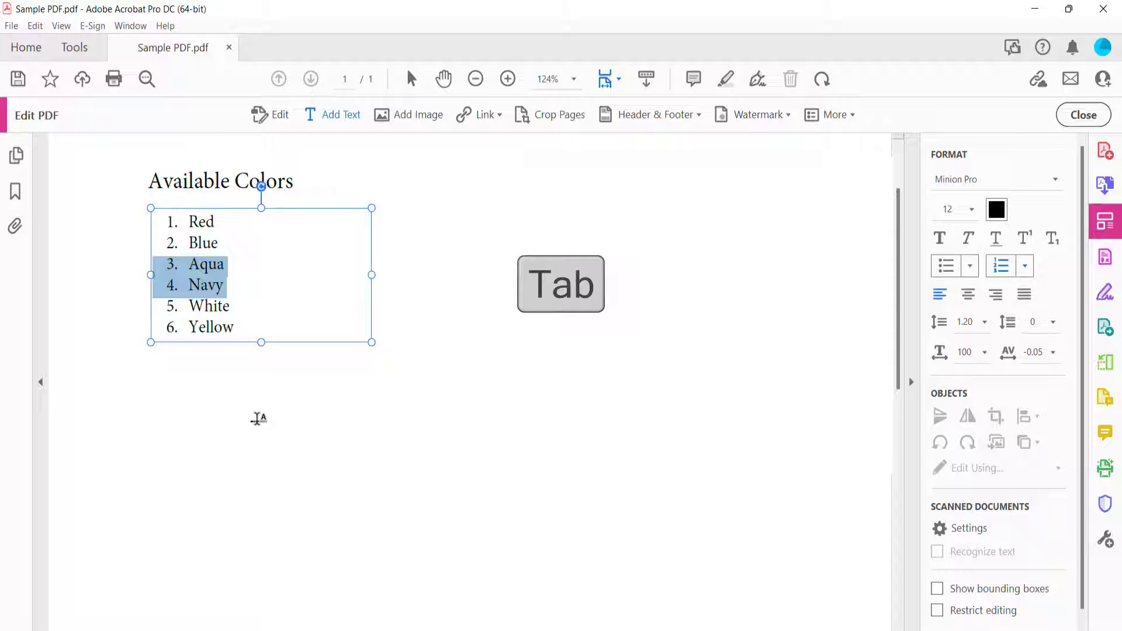
pyautogui.press('Tab')
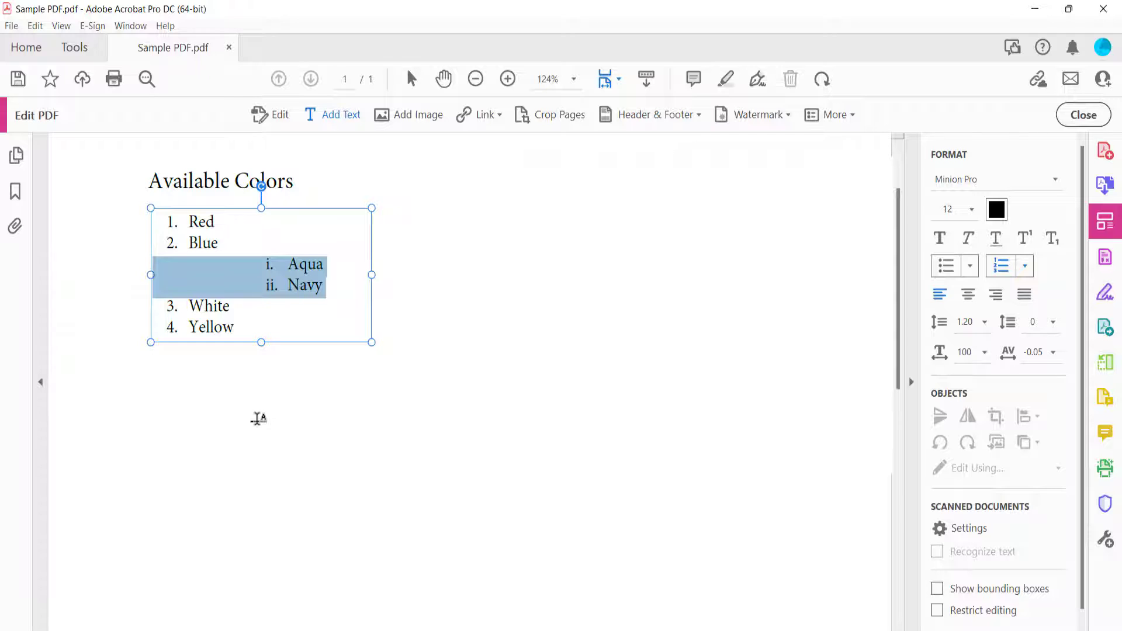
pyautogui.press('shift+tab')
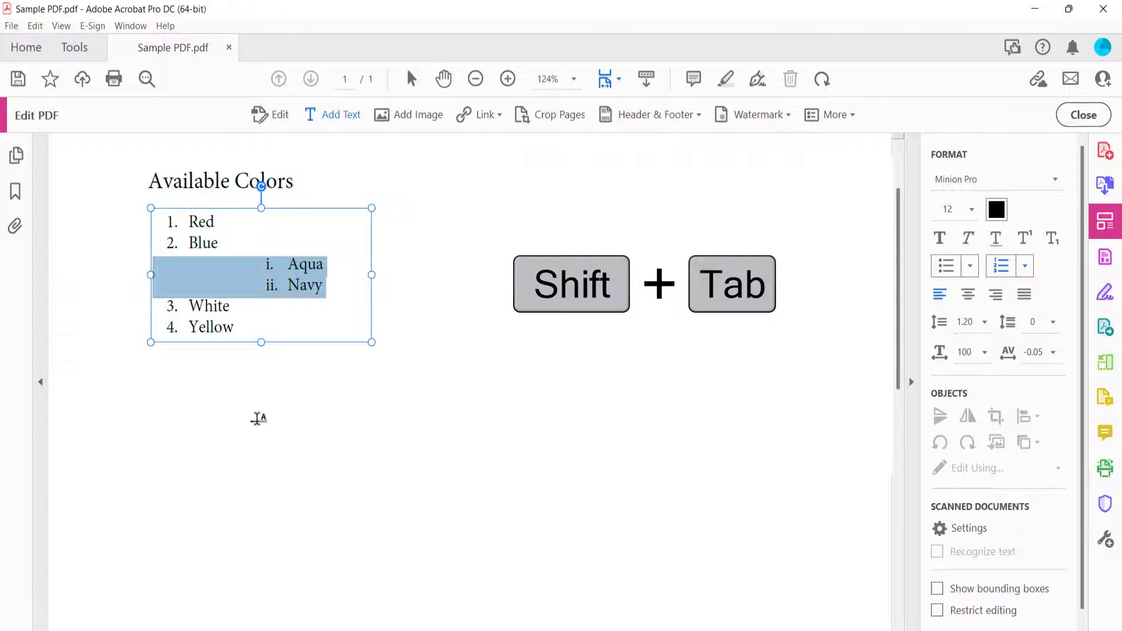
pyautogui.press('shift+tab')
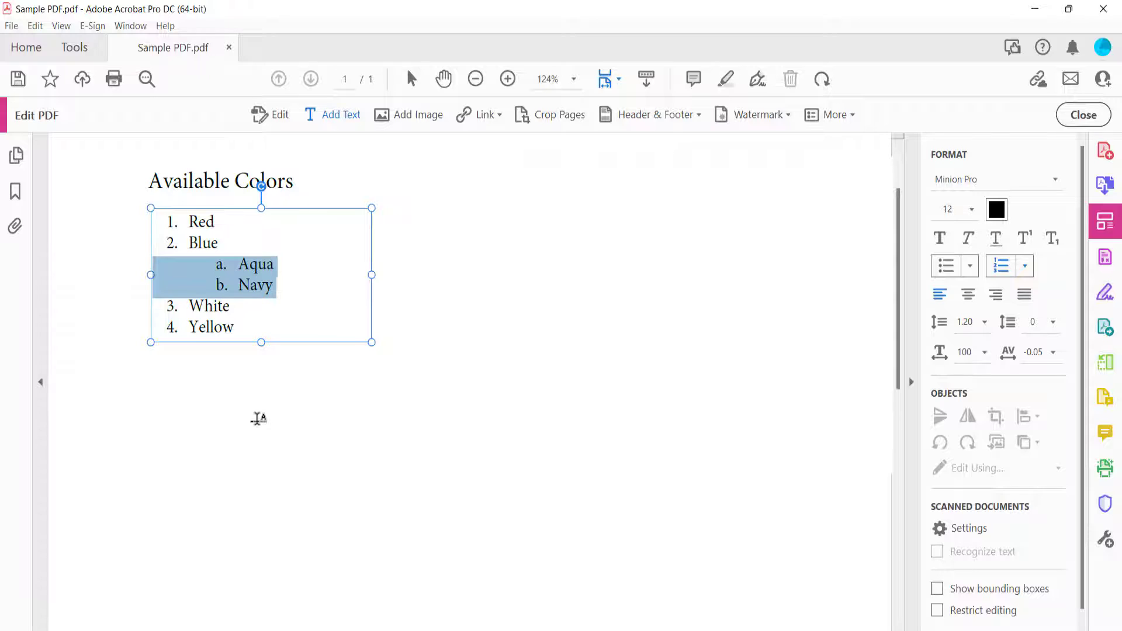
pyautogui.moveTo(273, 385)
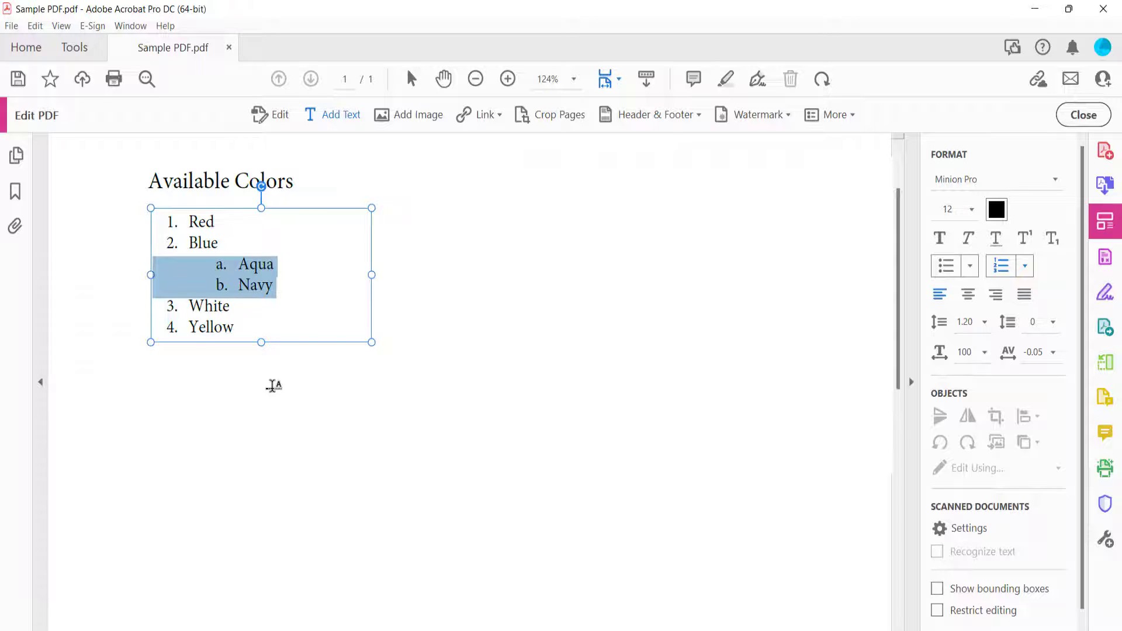
pyautogui.moveTo(288, 296)
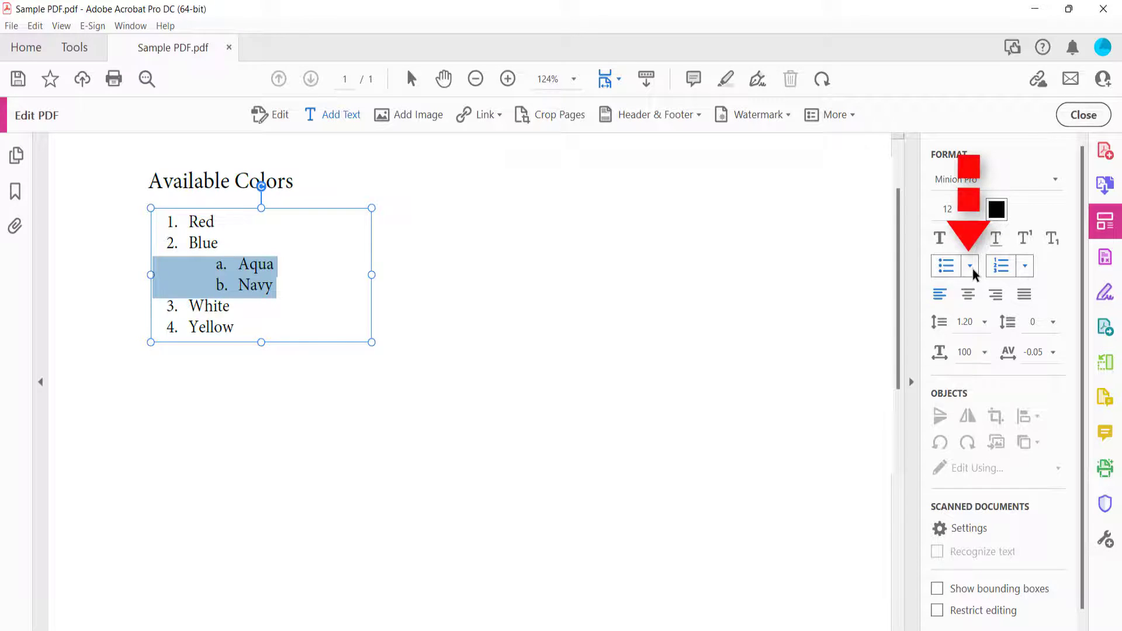
# - Switch Aqua and Navy to diamond bullets and add an empty line after Yellow
pyautogui.click(969, 267)
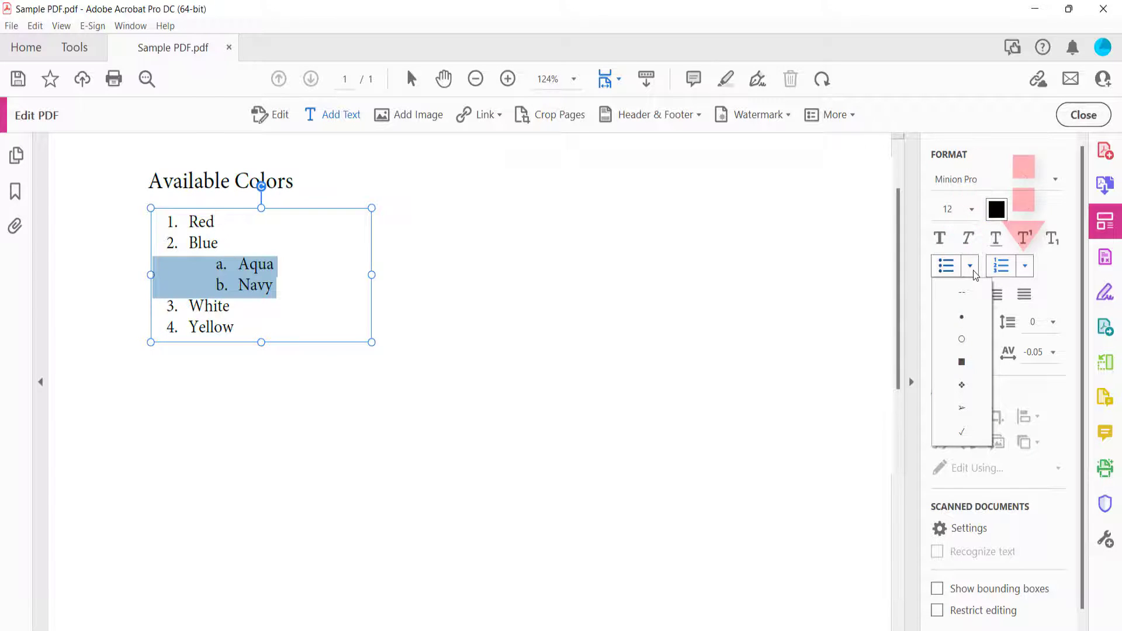
pyautogui.moveTo(962, 361)
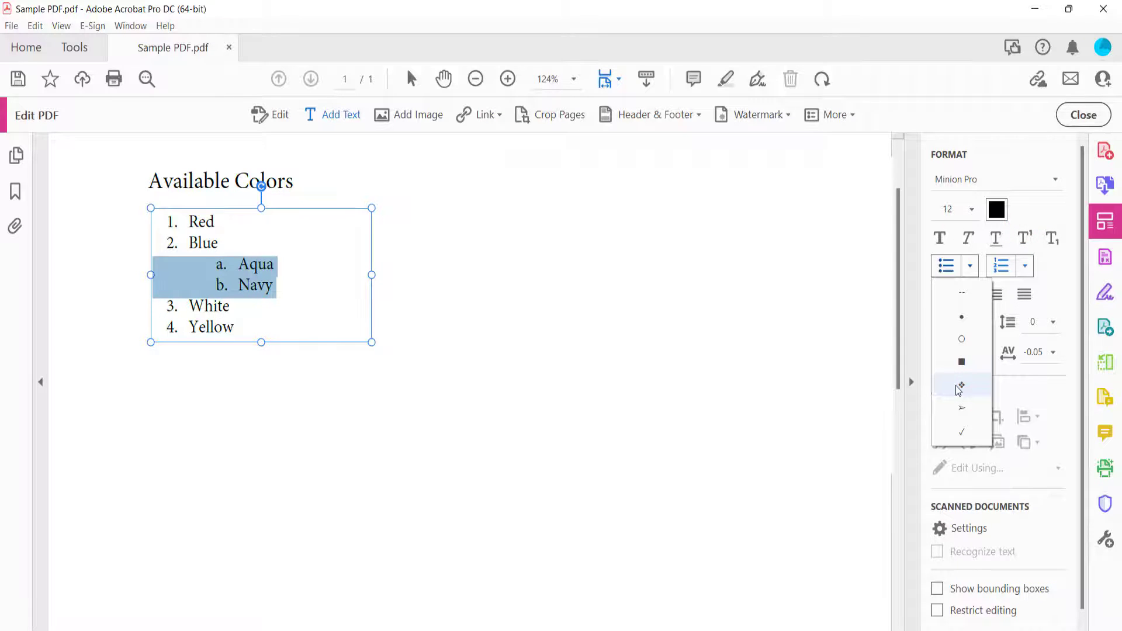
pyautogui.click(962, 385)
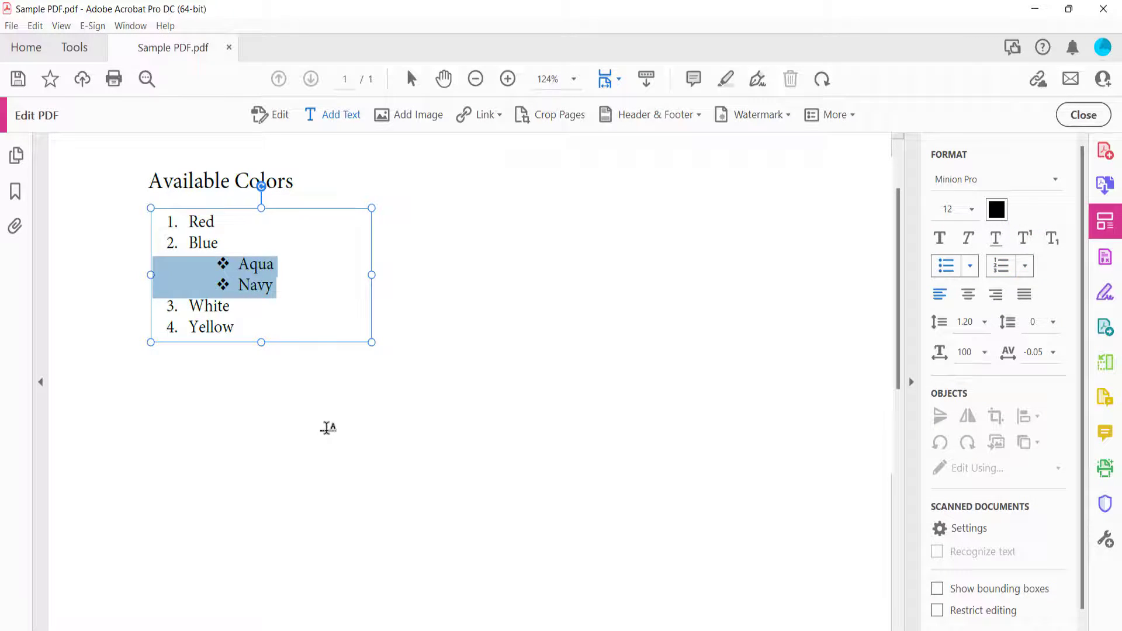
pyautogui.moveTo(299, 332)
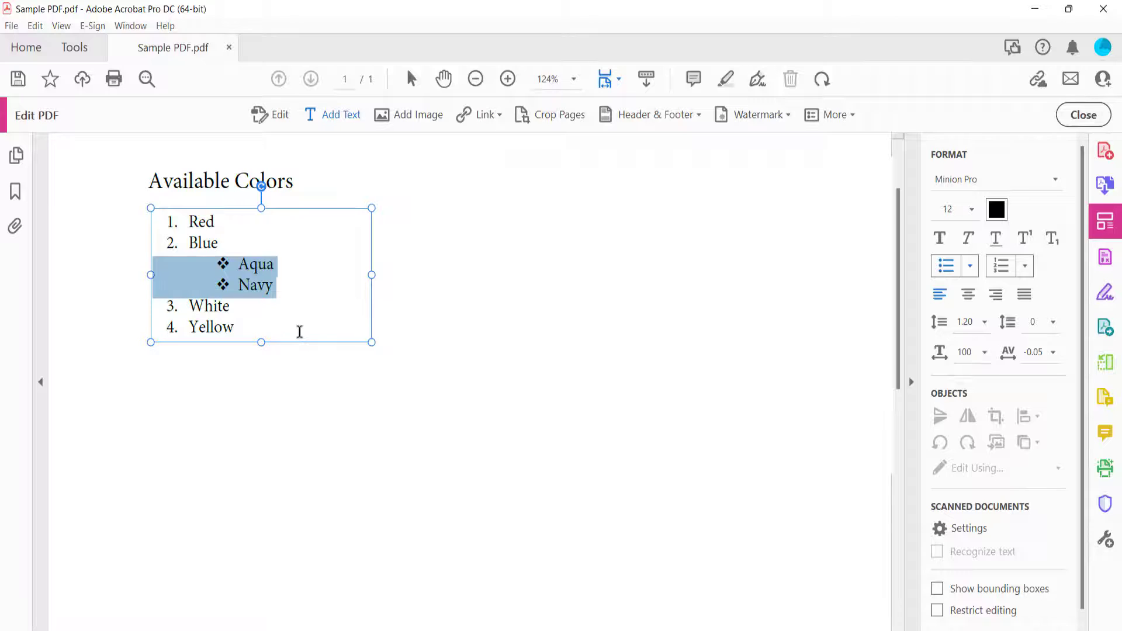
pyautogui.click(1000, 265)
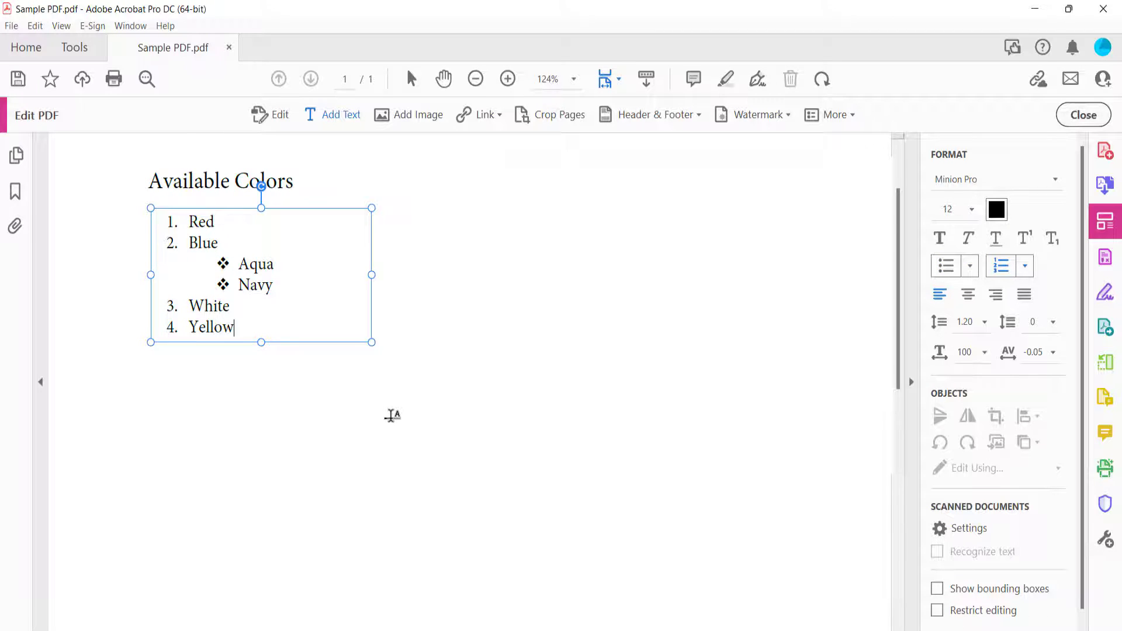
pyautogui.press('Enter')
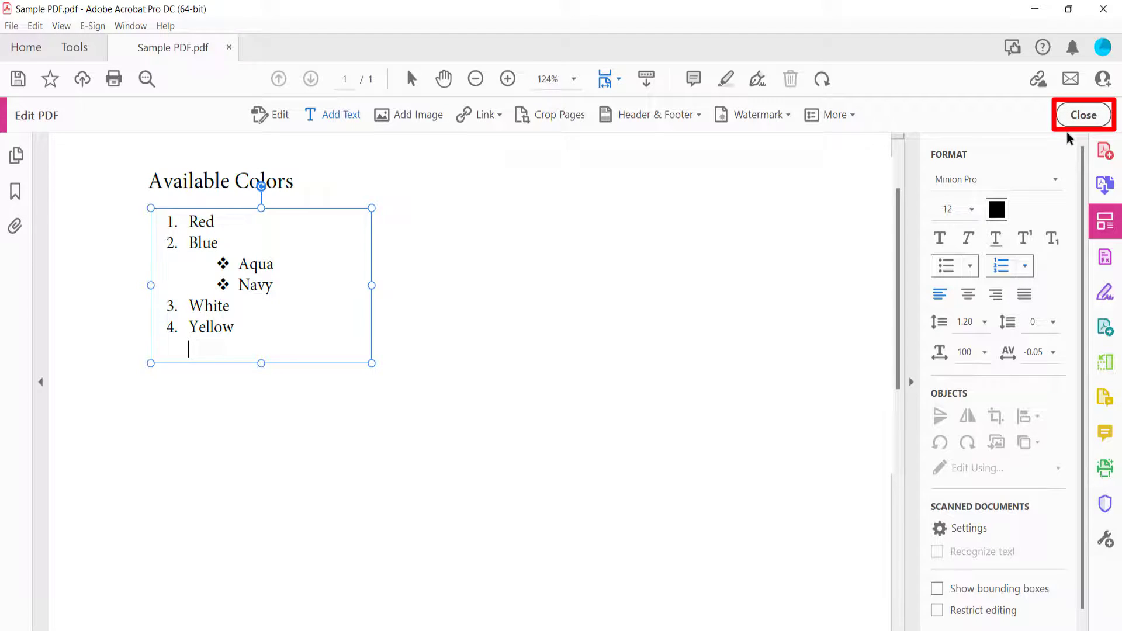
# - Close editing and re-enter Edit PDF on the Cats, Dog, Fish, Birds page
pyautogui.click(1083, 115)
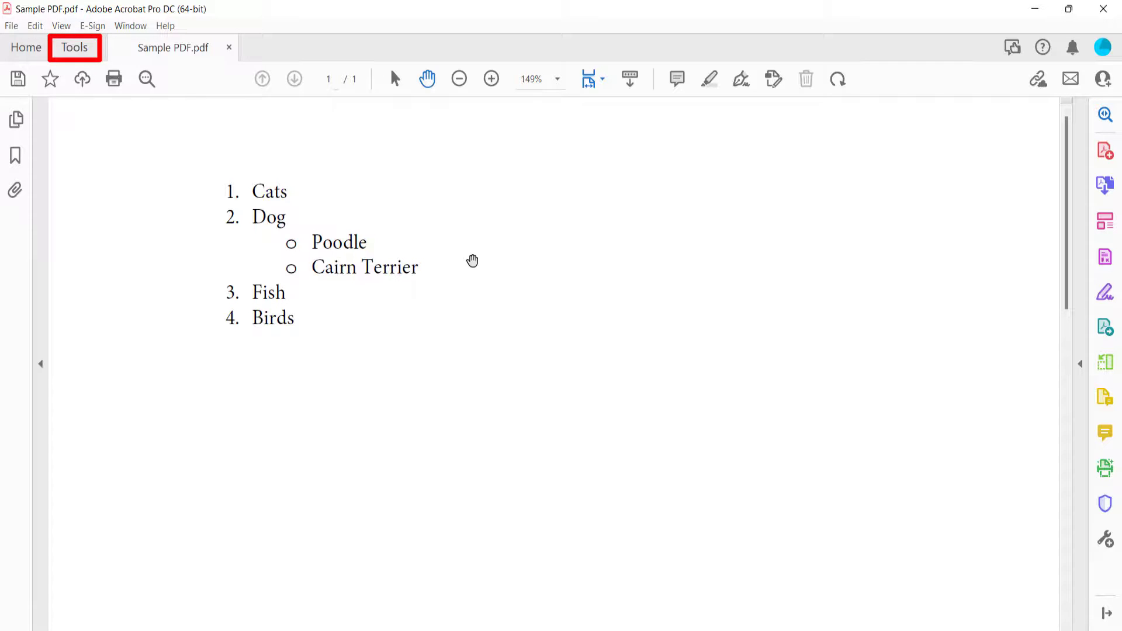
pyautogui.click(73, 47)
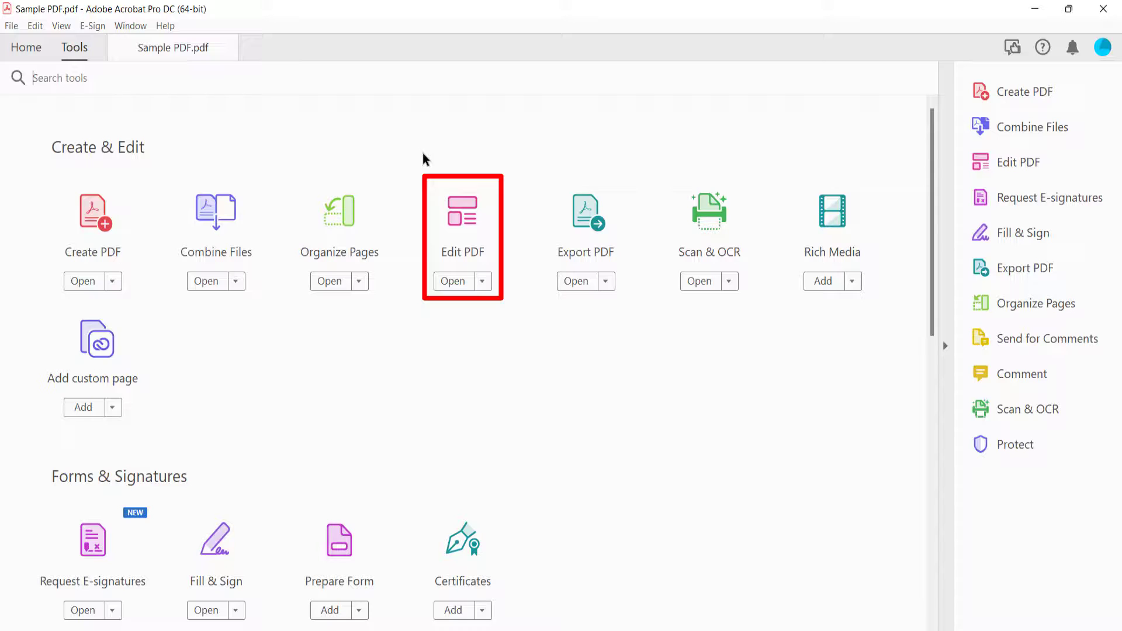
pyautogui.click(452, 281)
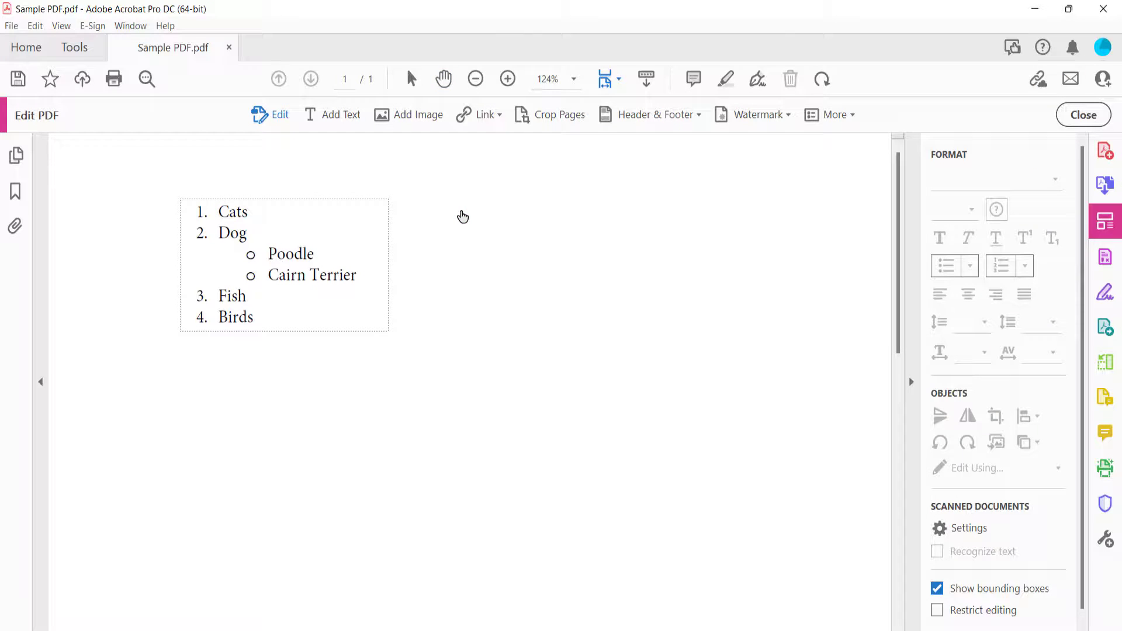
# - Select the whole animals list and set its bullet style to None
pyautogui.click(270, 115)
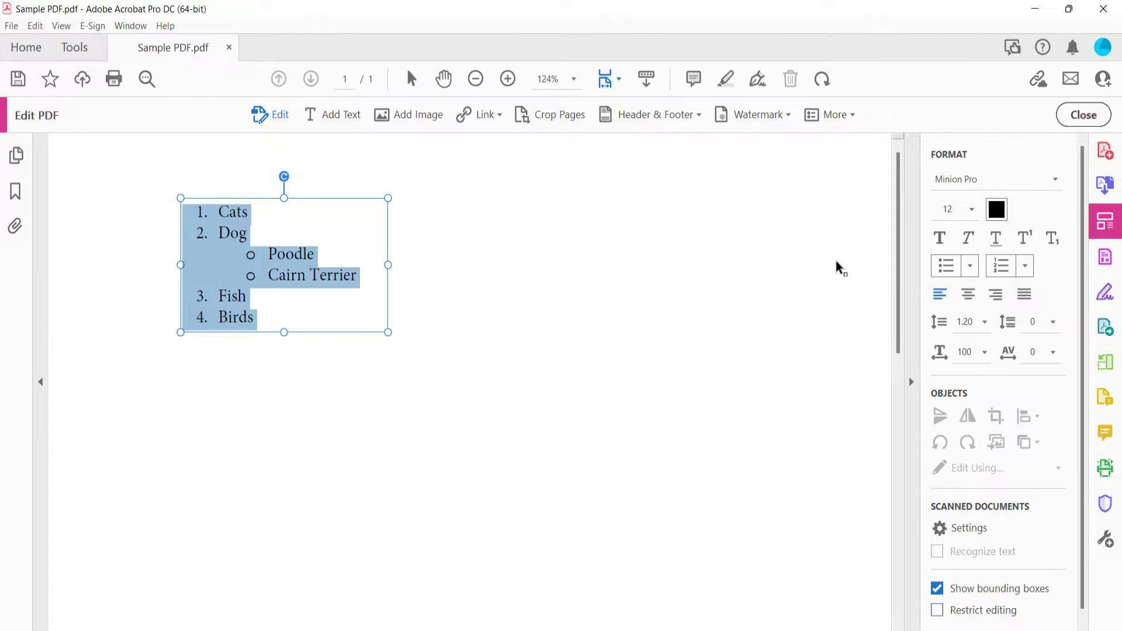
pyautogui.click(970, 265)
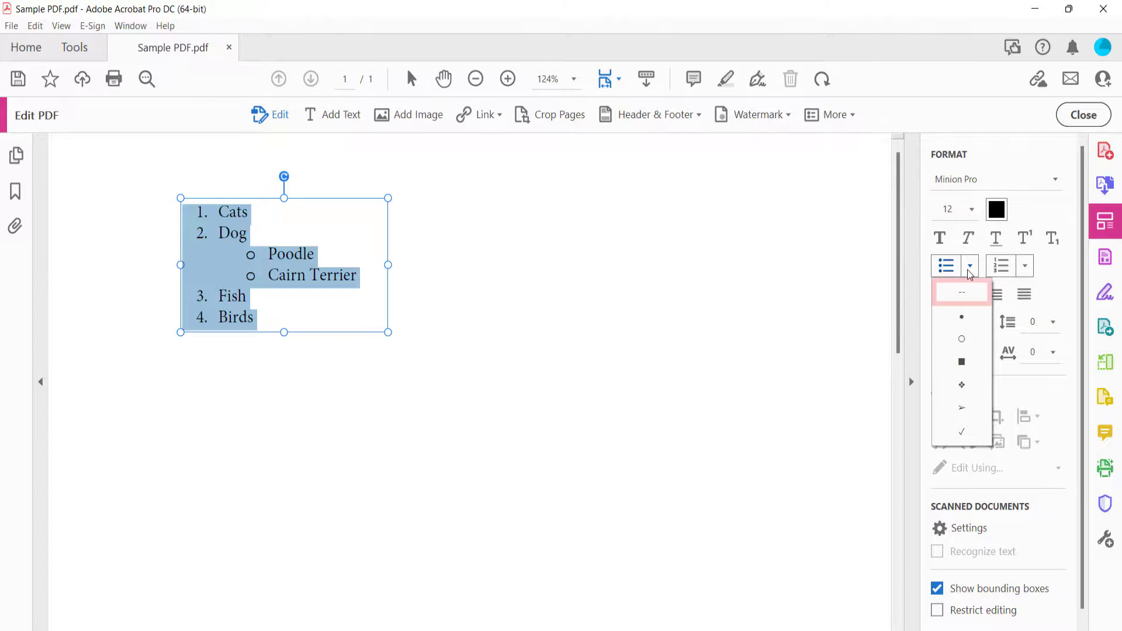
pyautogui.click(962, 292)
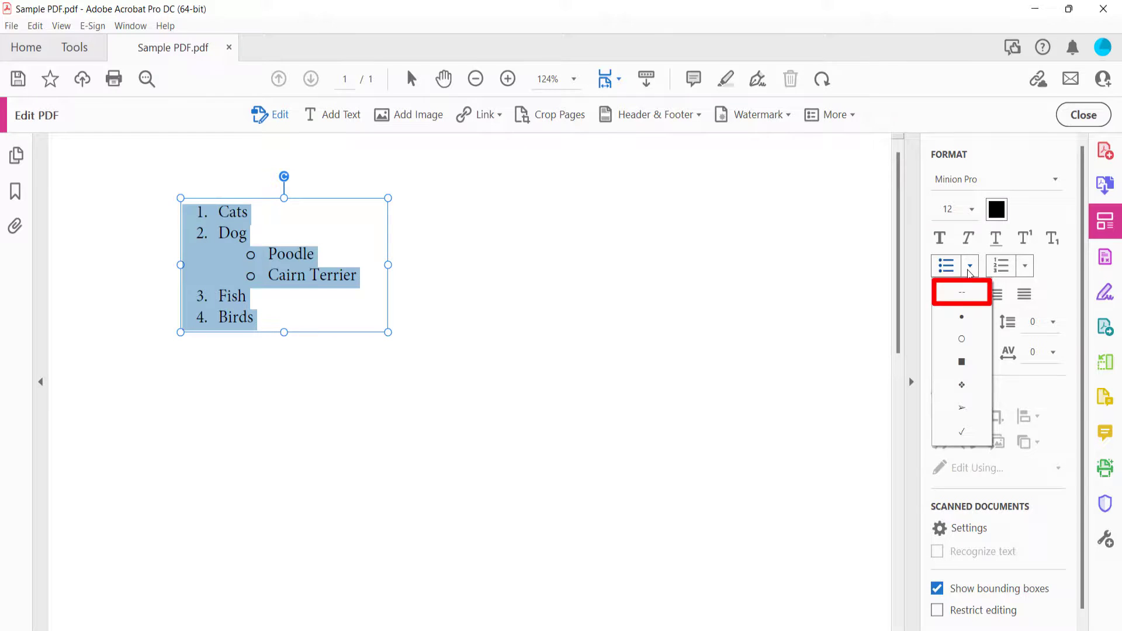
pyautogui.click(961, 292)
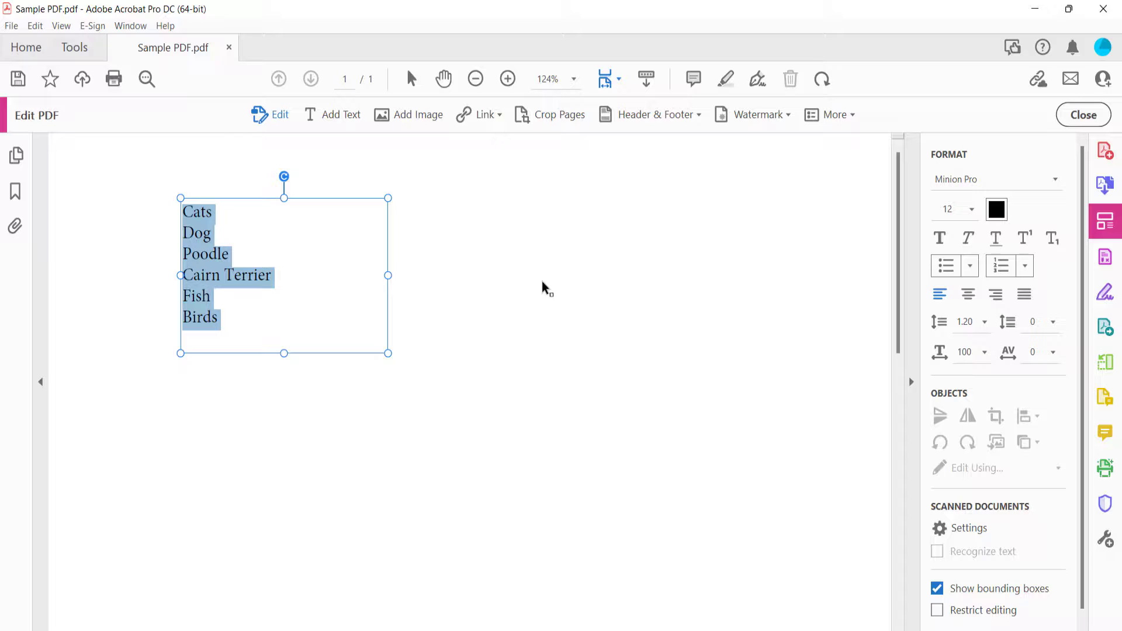
pyautogui.moveTo(512, 296)
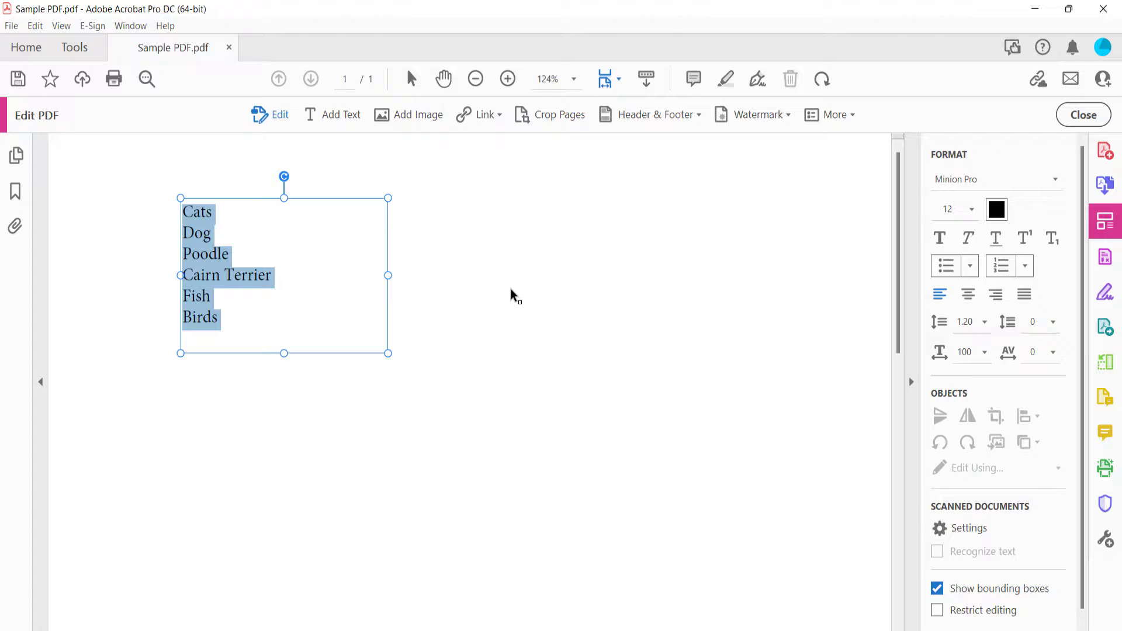
pyautogui.moveTo(690, 273)
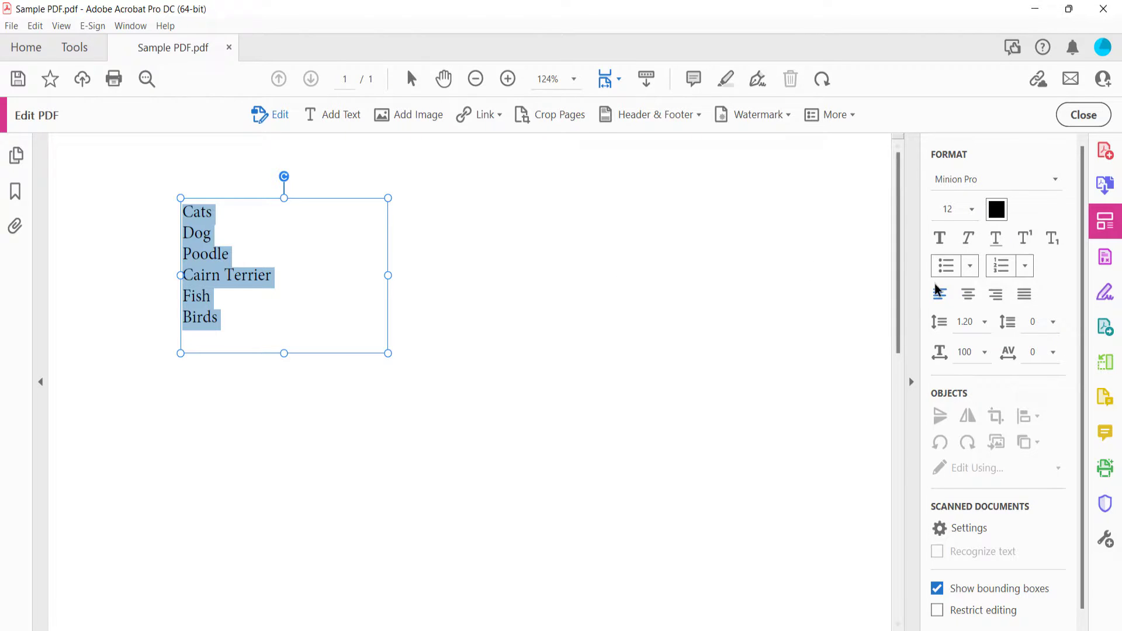
# - Give all six animal entries arrow bullets, then deselect and close Edit PDF
pyautogui.click(970, 267)
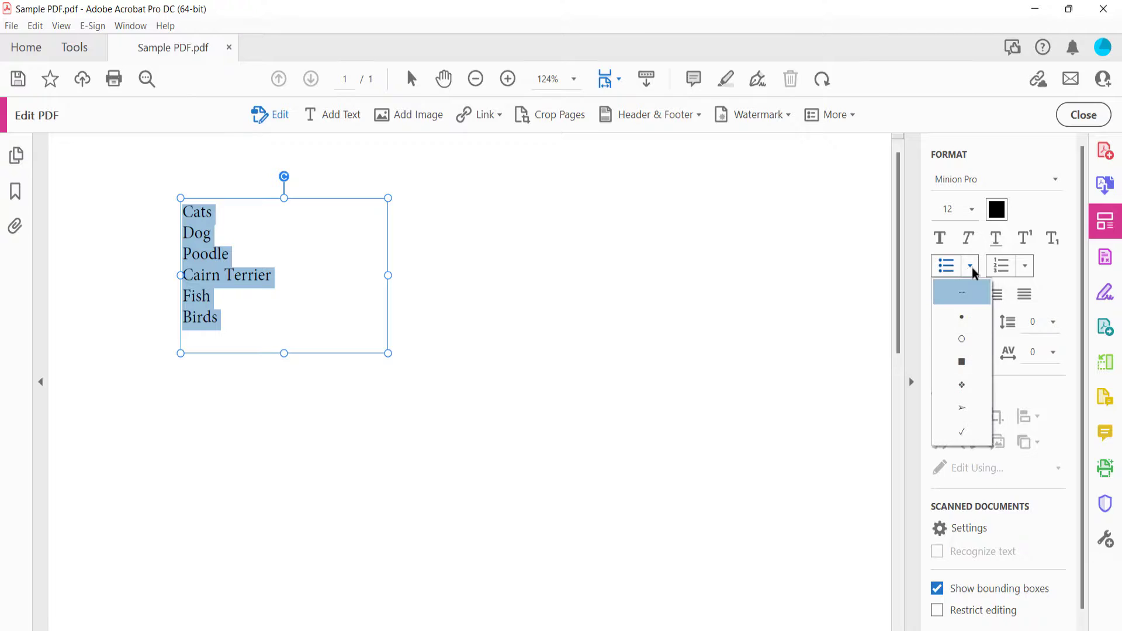
pyautogui.moveTo(962, 411)
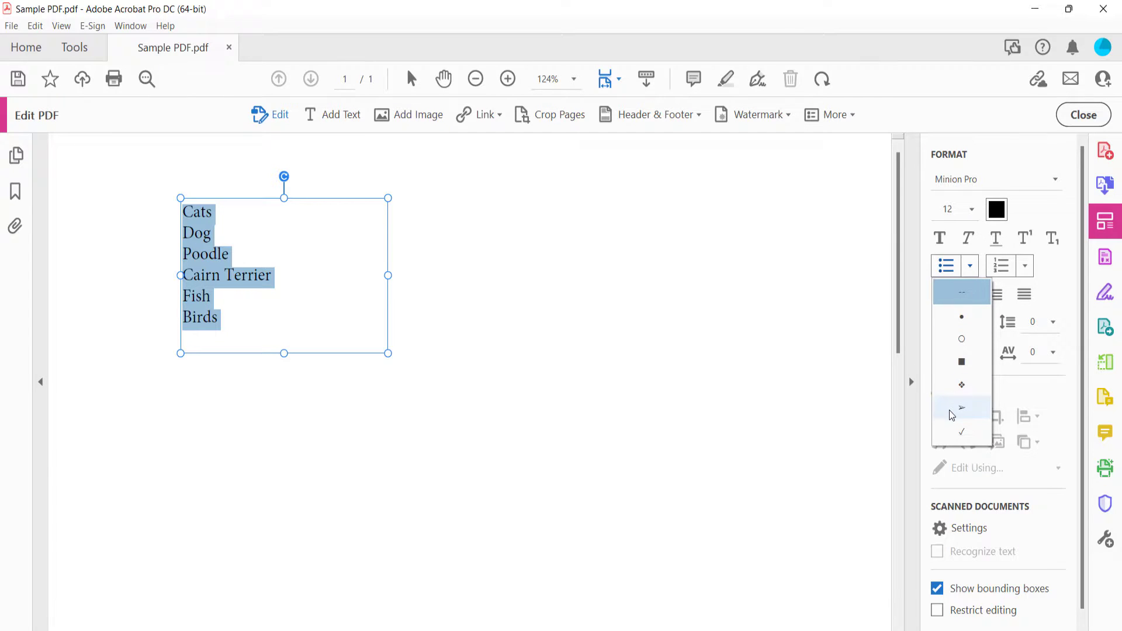
pyautogui.click(961, 408)
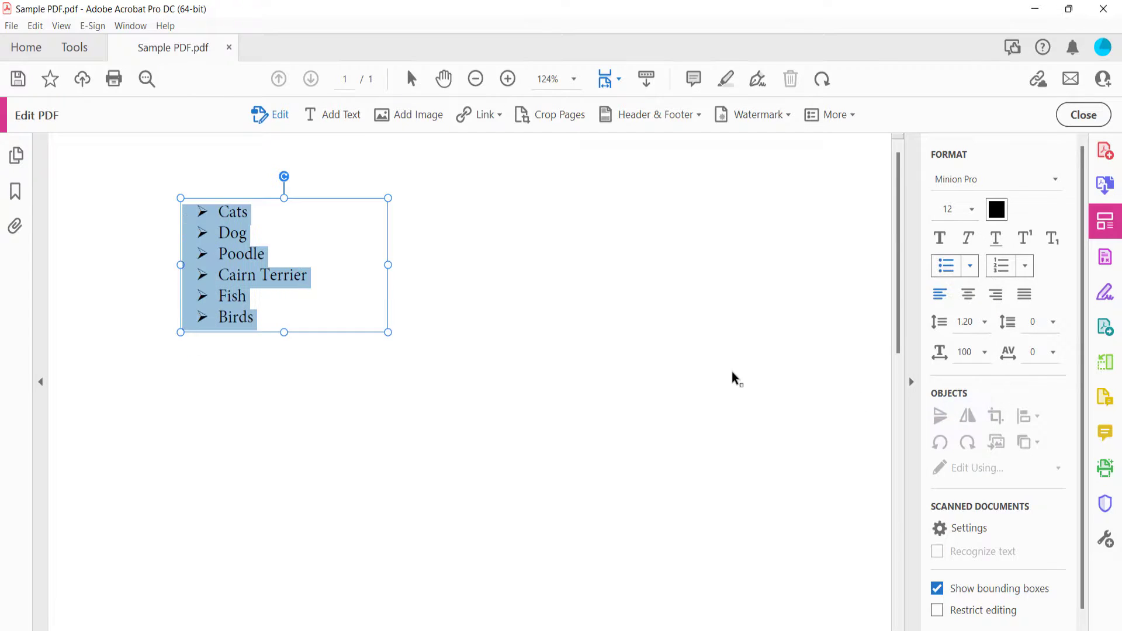
pyautogui.click(547, 323)
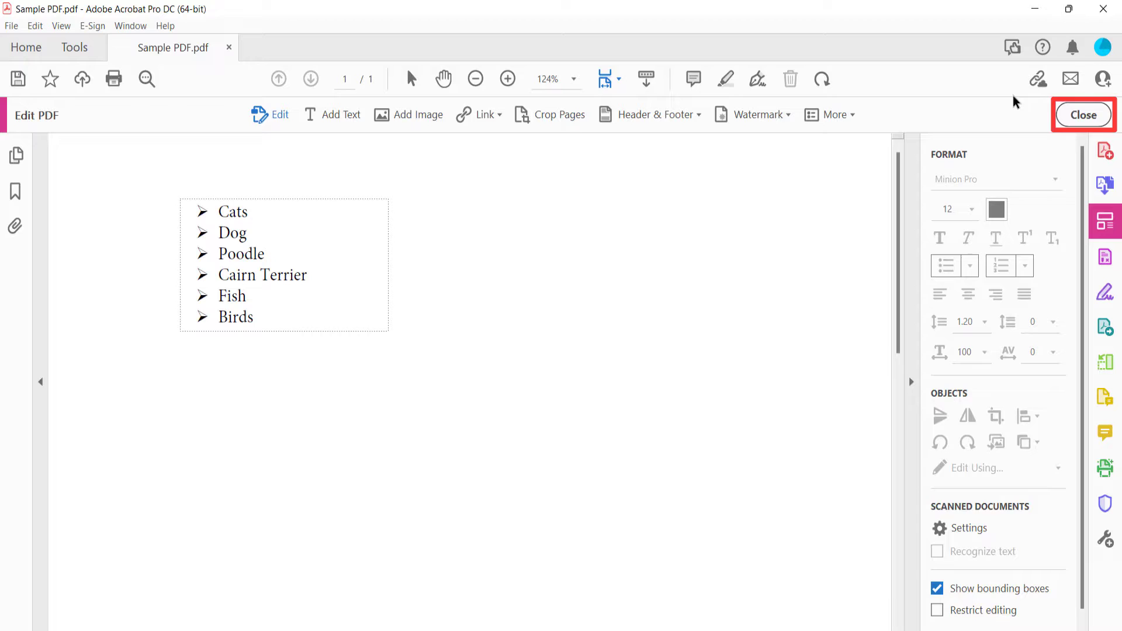
pyautogui.click(1083, 114)
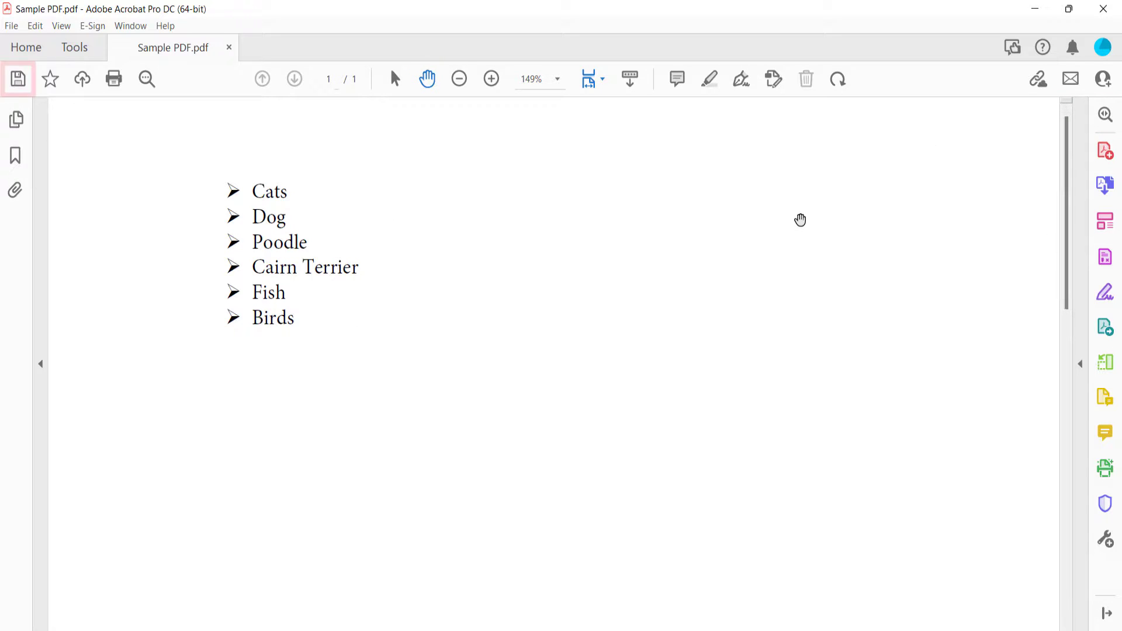